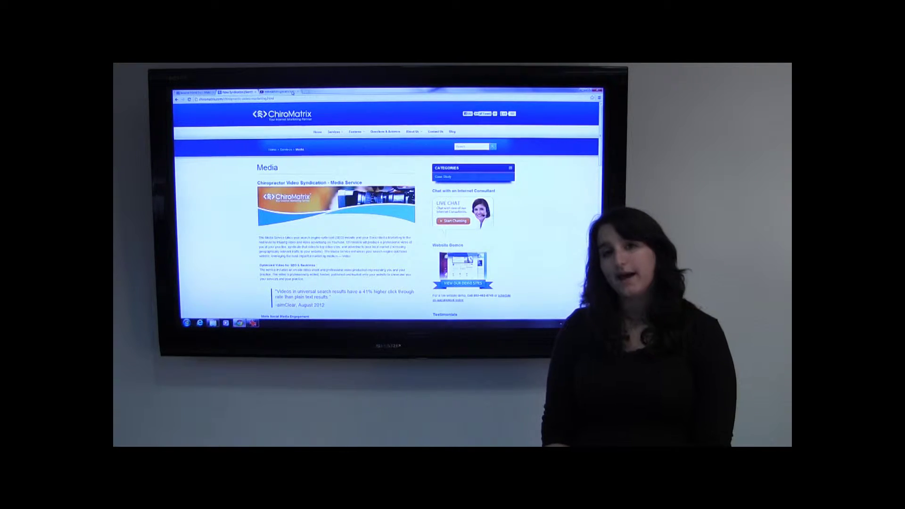
- Switch from the ChiroMatrix Media page to the company's YouTube channel listing its uploaded videos
{"action": "left_click", "coordinate": [274, 91]}
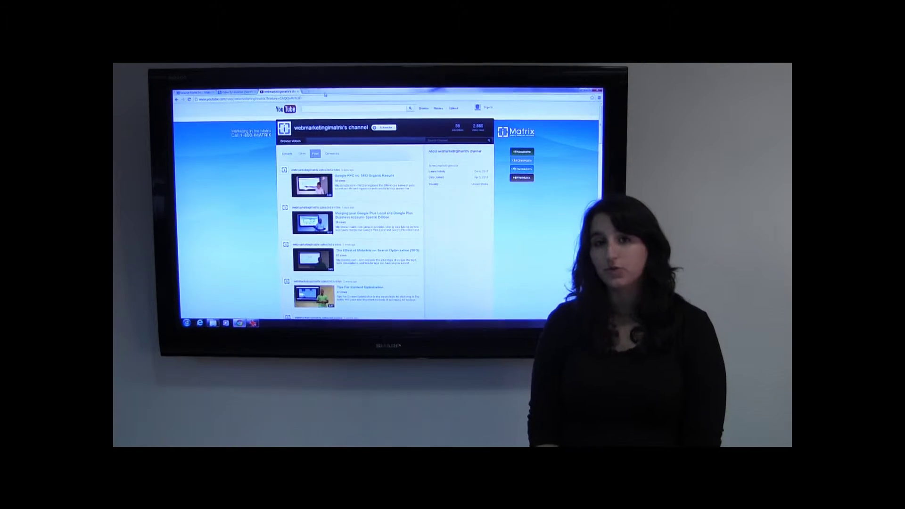